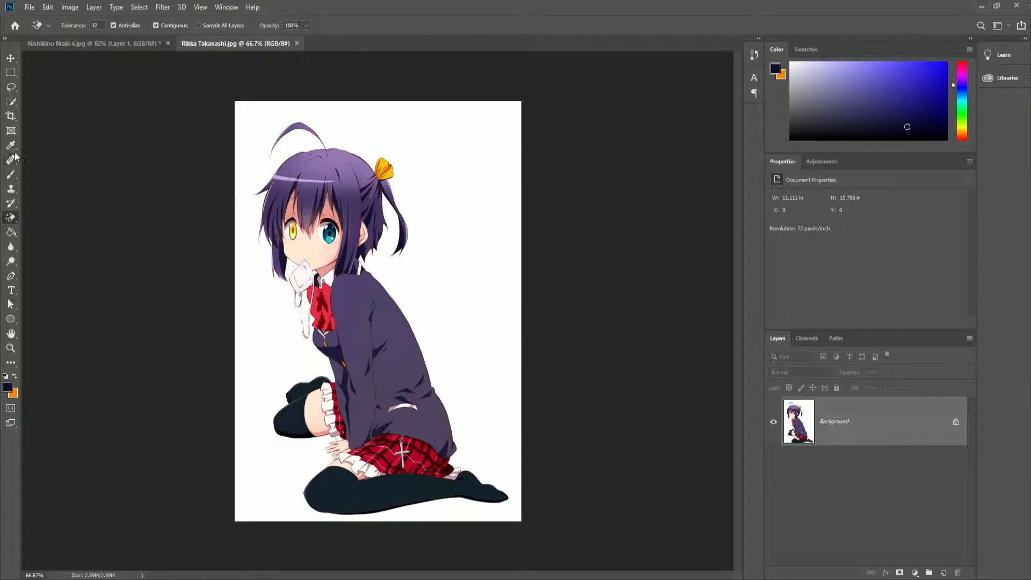
Choose the Magic Eraser Tool to erase areas of similar colour
{"action": "left_click", "coordinate": [10, 55]}
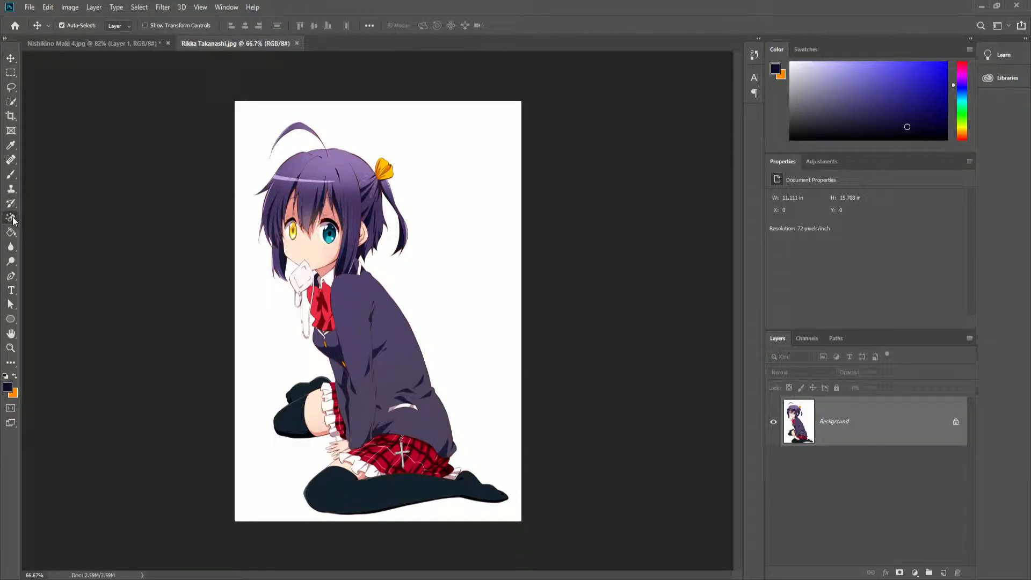
{"action": "left_click", "coordinate": [11, 218]}
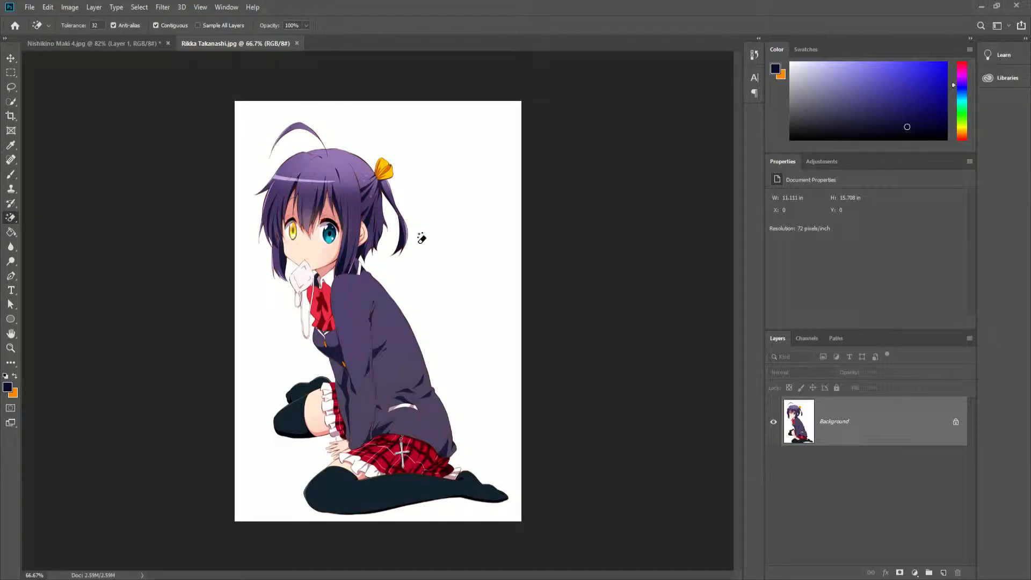
{"action": "mouse_move", "coordinate": [60, 225]}
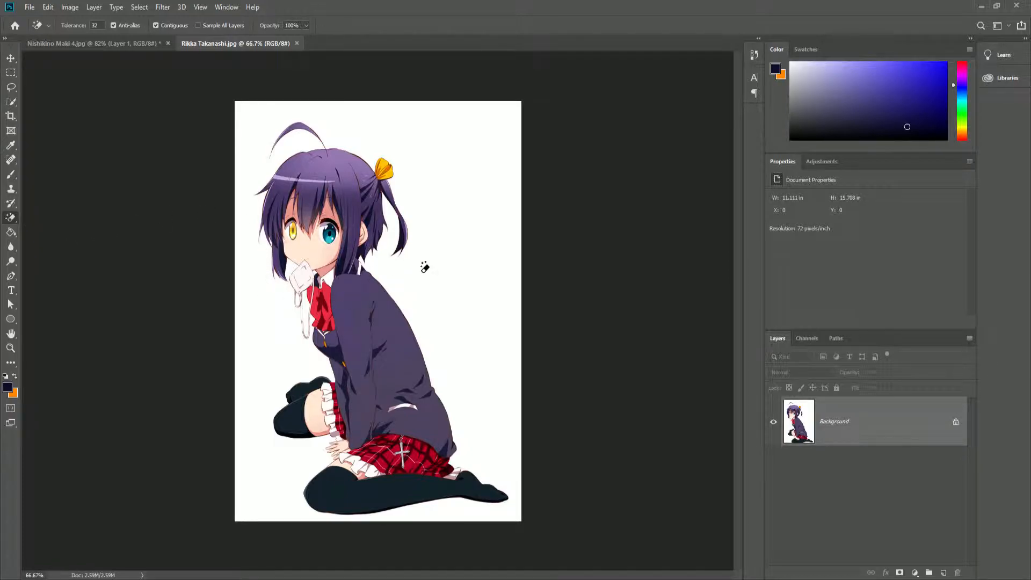
{"action": "mouse_move", "coordinate": [464, 241]}
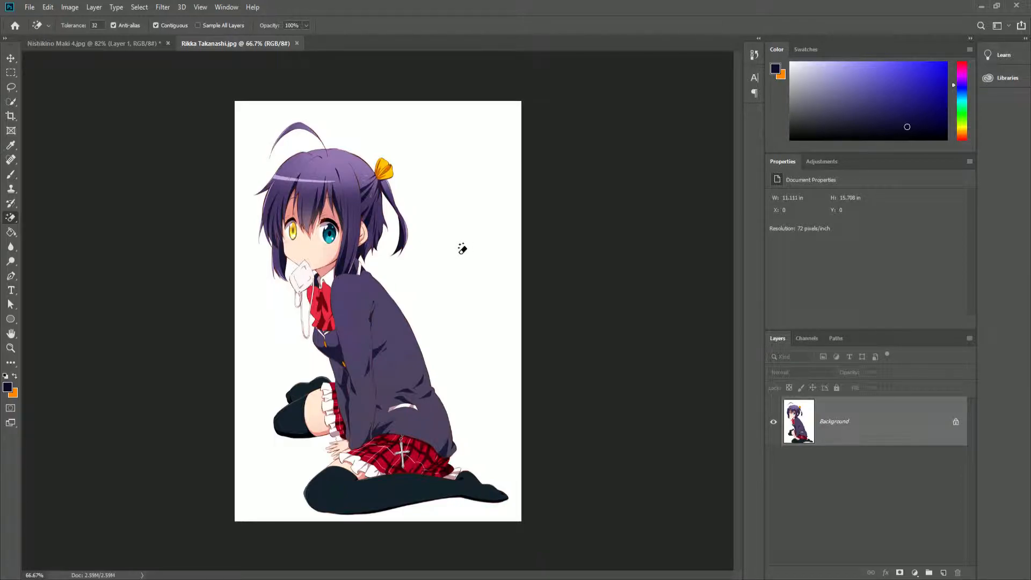
{"action": "mouse_move", "coordinate": [448, 250]}
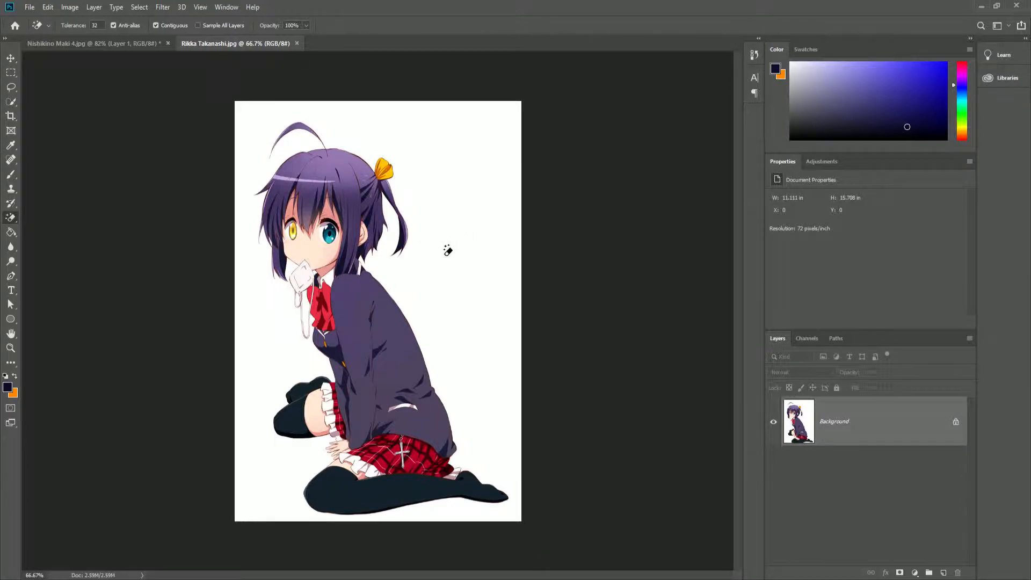
{"action": "mouse_move", "coordinate": [460, 271]}
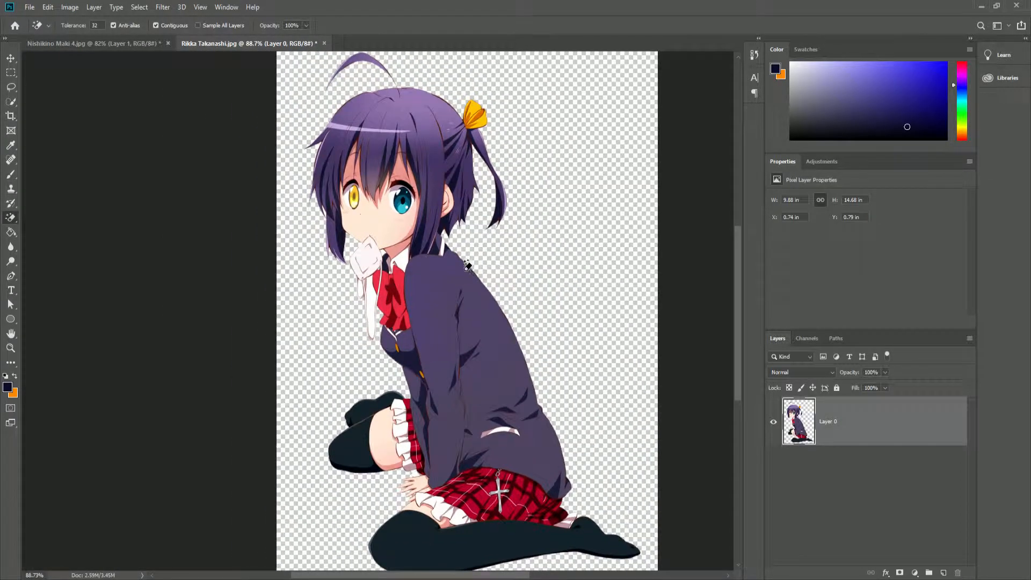
Zoom the view so the whole Rikka image fits in the window
{"action": "key", "text": "ctrl++"}
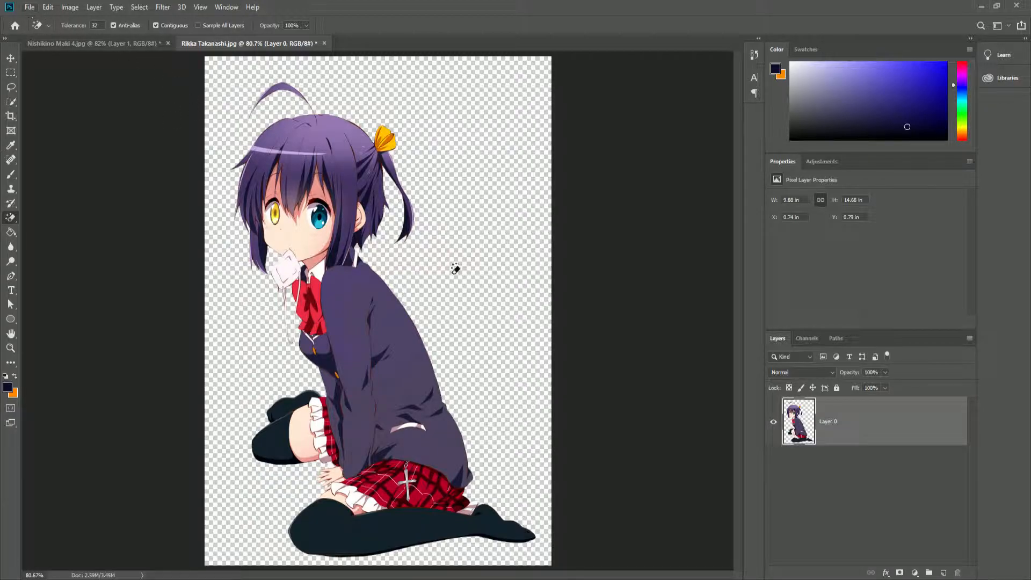
{"action": "mouse_move", "coordinate": [338, 248]}
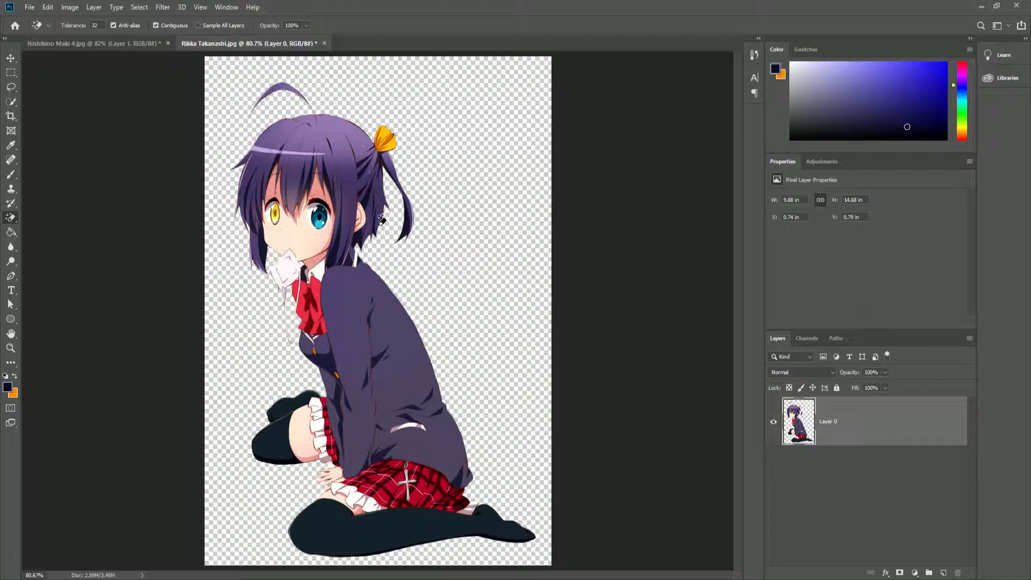
{"action": "mouse_move", "coordinate": [254, 211]}
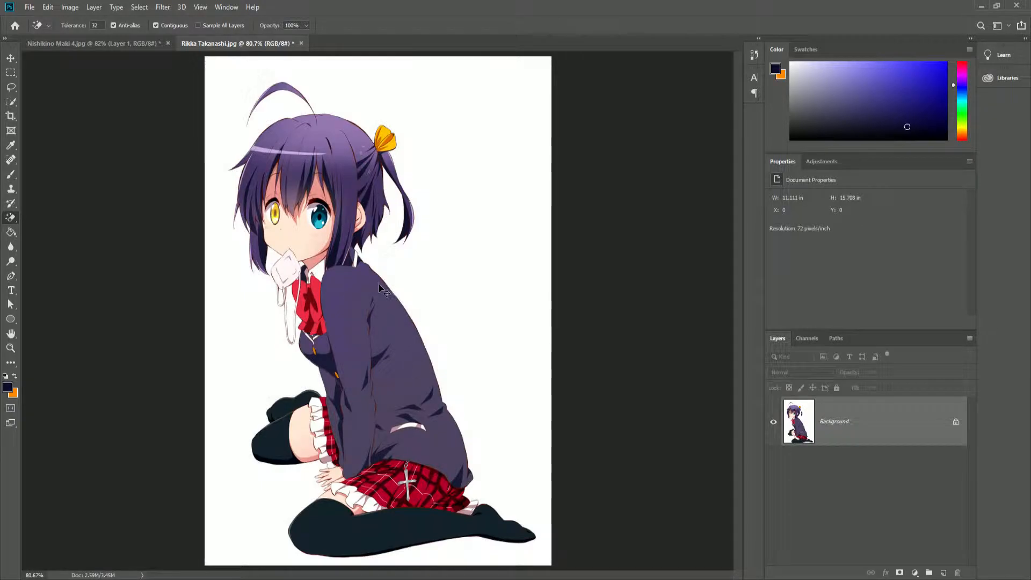
Pick a tool from the toolbar to start separating Rikka onto her own layer
{"action": "left_click", "coordinate": [9, 100]}
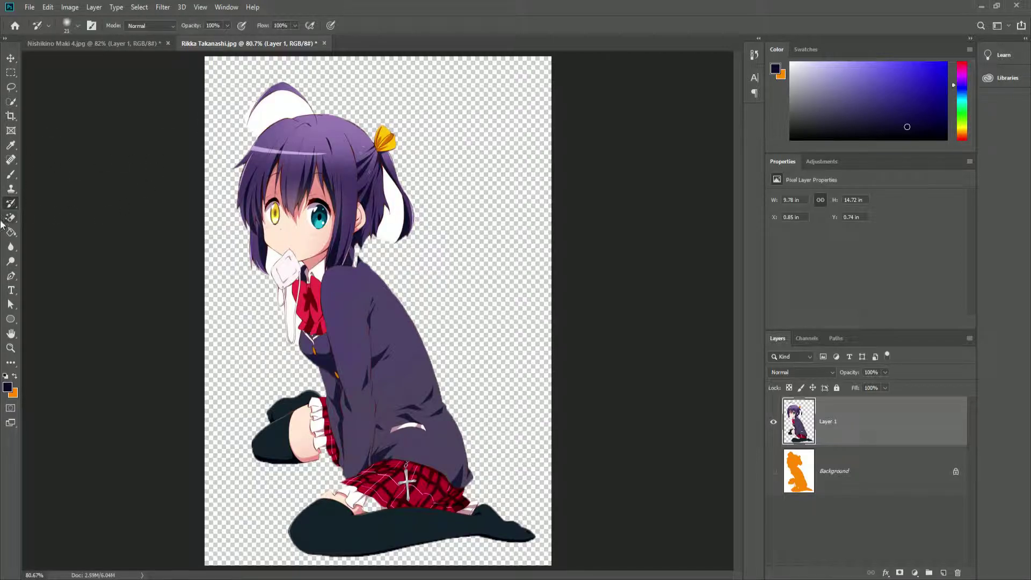
Choose the regular Brush, then switch to the Lasso Tool
{"action": "left_click", "coordinate": [11, 160]}
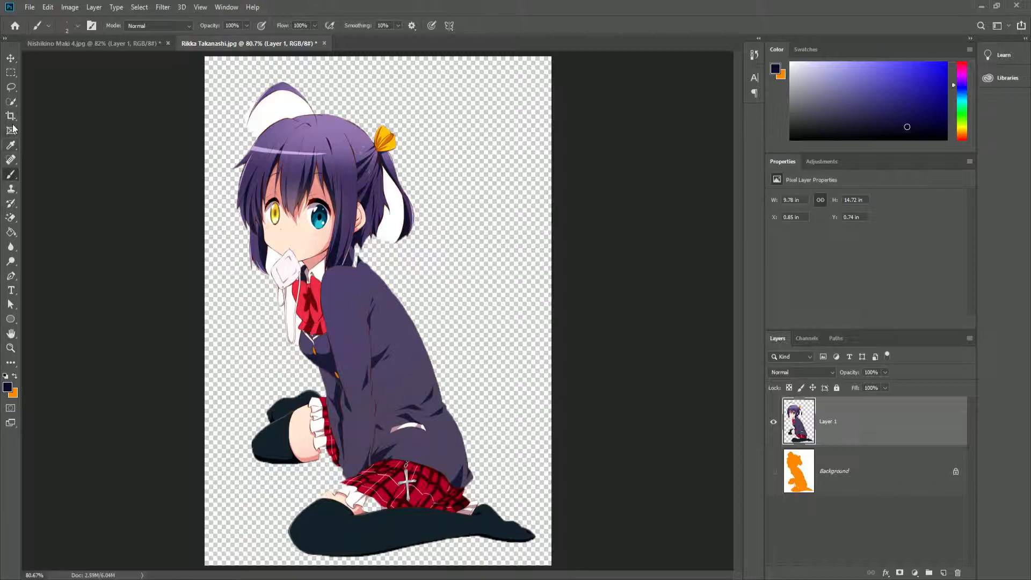
{"action": "left_click", "coordinate": [9, 86]}
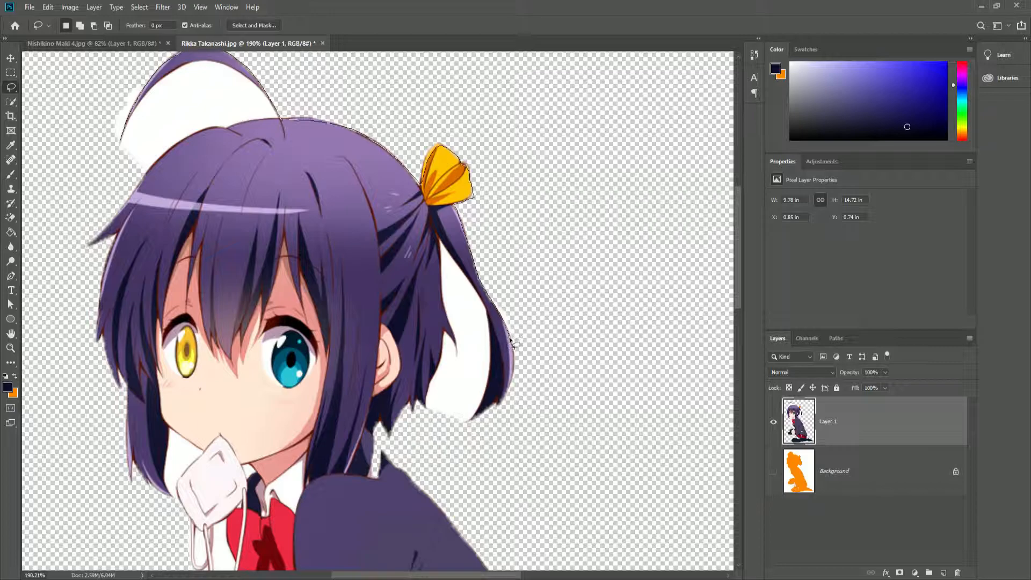
{"action": "mouse_move", "coordinate": [508, 406]}
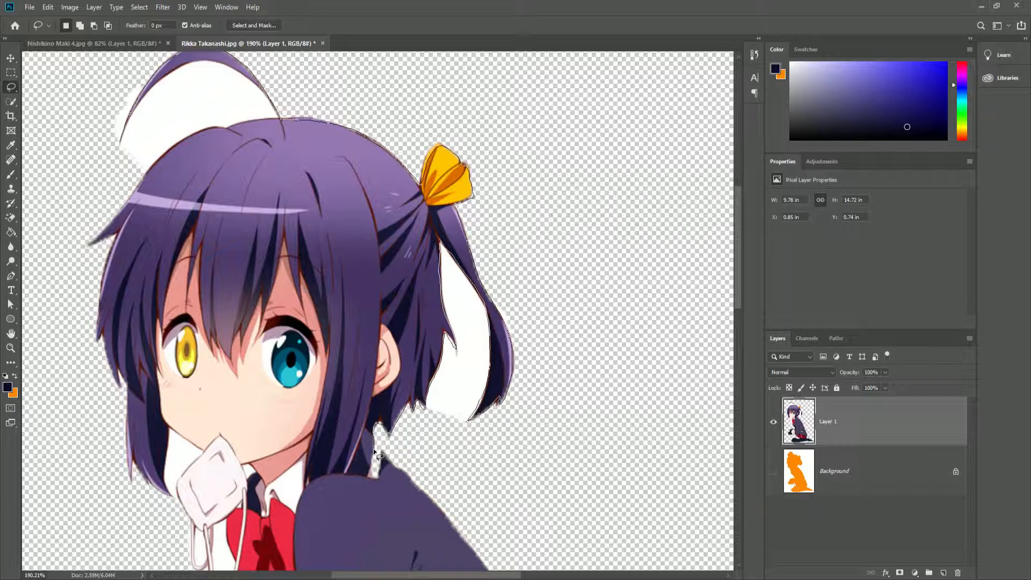
{"action": "mouse_move", "coordinate": [384, 499]}
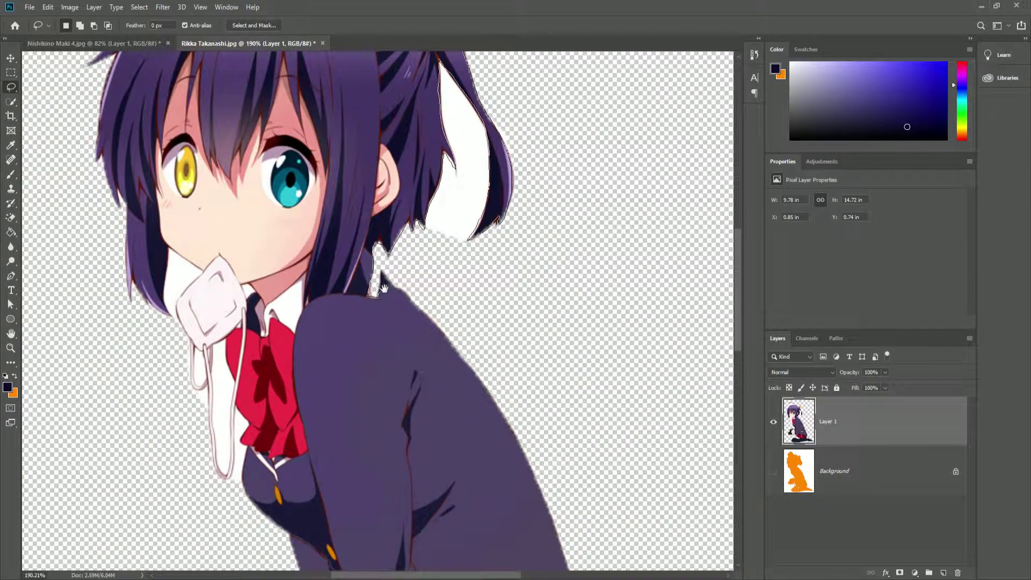
{"action": "mouse_move", "coordinate": [393, 300]}
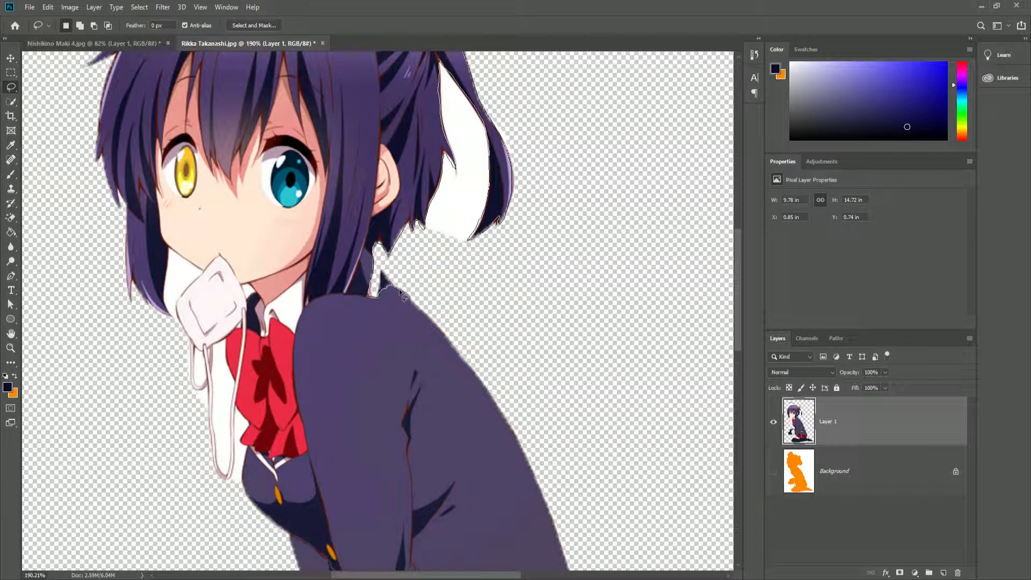
Lasso along Rikka's jacket edge, scrolling down toward the skirt and legs
{"action": "left_click_drag", "start_coordinate": [395, 295], "coordinate": [487, 395]}
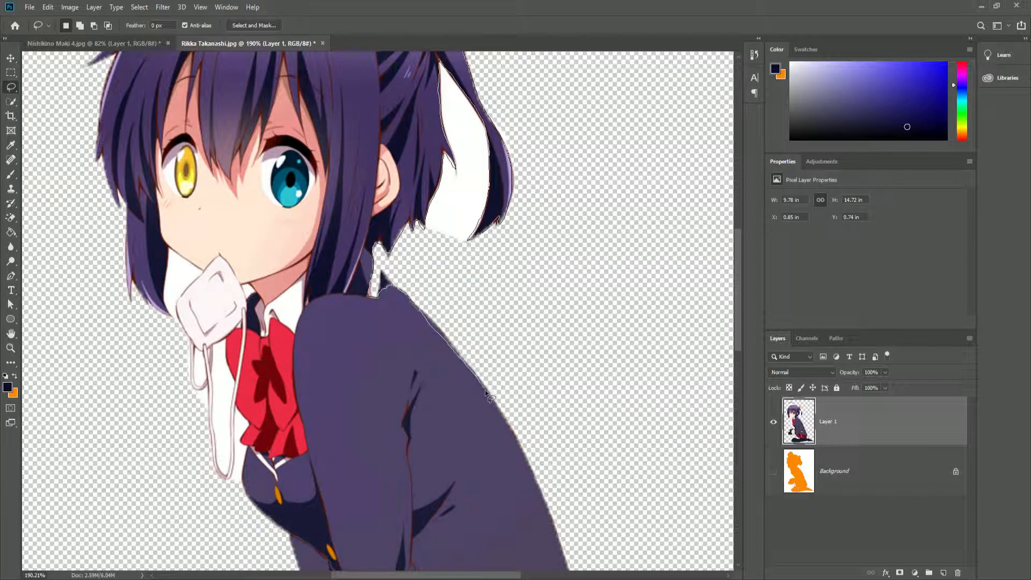
{"action": "scroll", "scroll_direction": "down", "scroll_amount": 3}
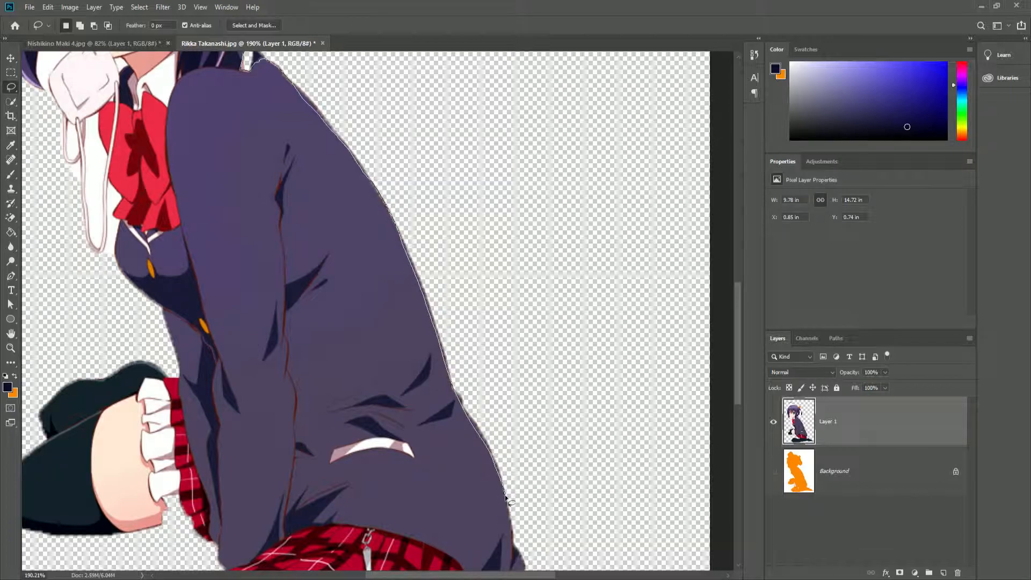
{"action": "scroll", "scroll_direction": "down", "scroll_amount": 3}
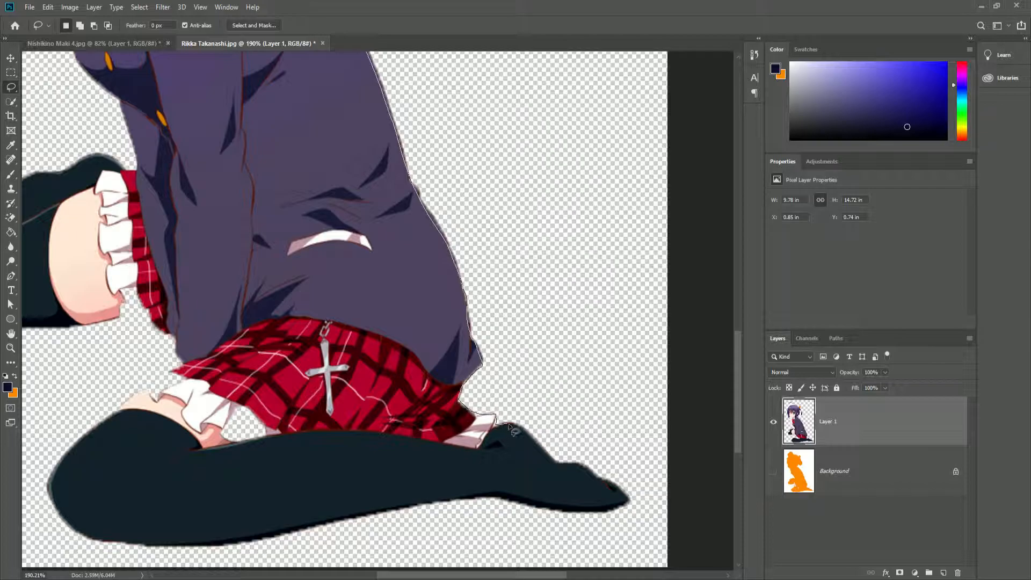
{"action": "mouse_move", "coordinate": [581, 472]}
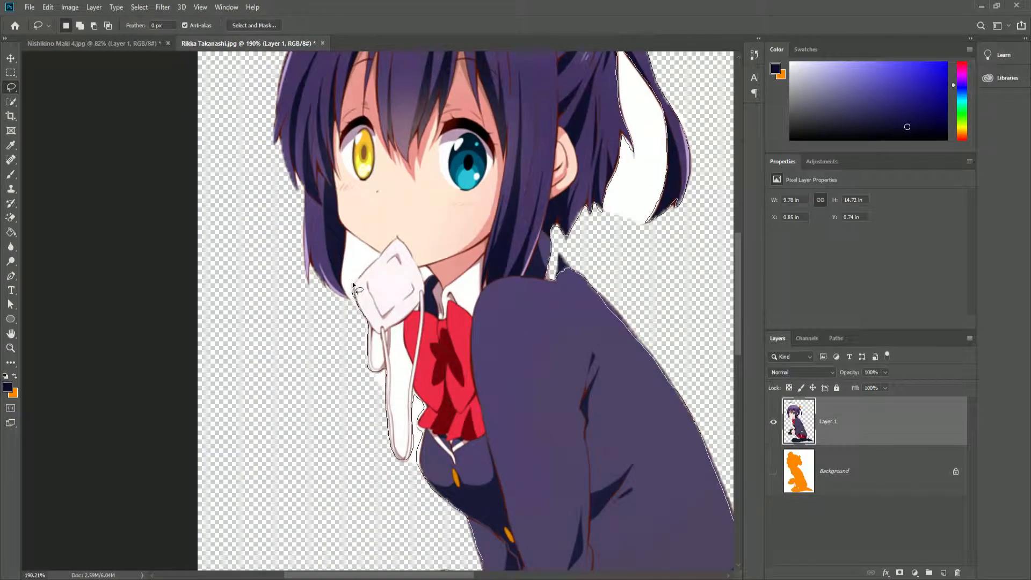
{"action": "mouse_move", "coordinate": [357, 249]}
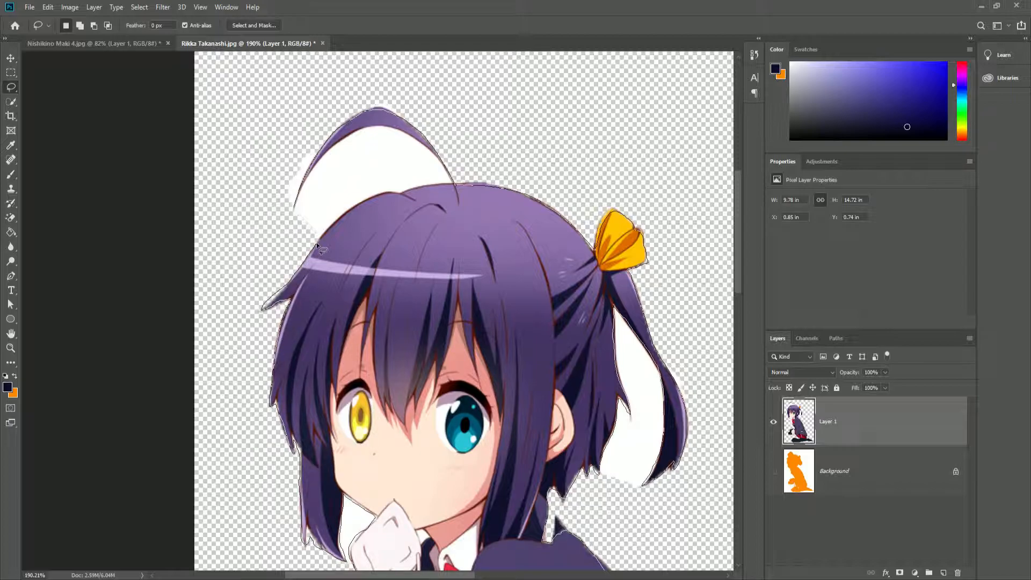
{"action": "mouse_move", "coordinate": [327, 241]}
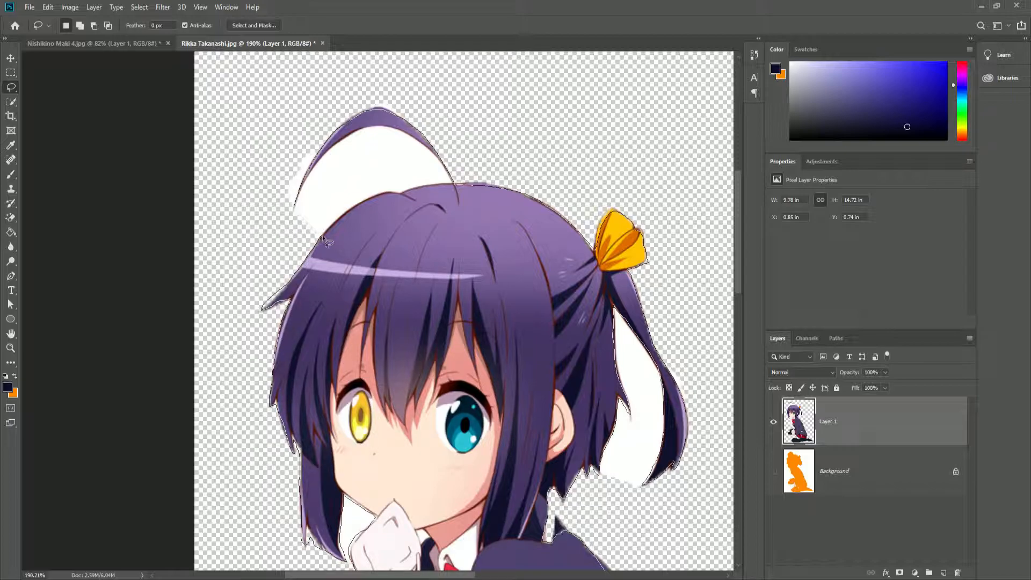
{"action": "mouse_move", "coordinate": [406, 197]}
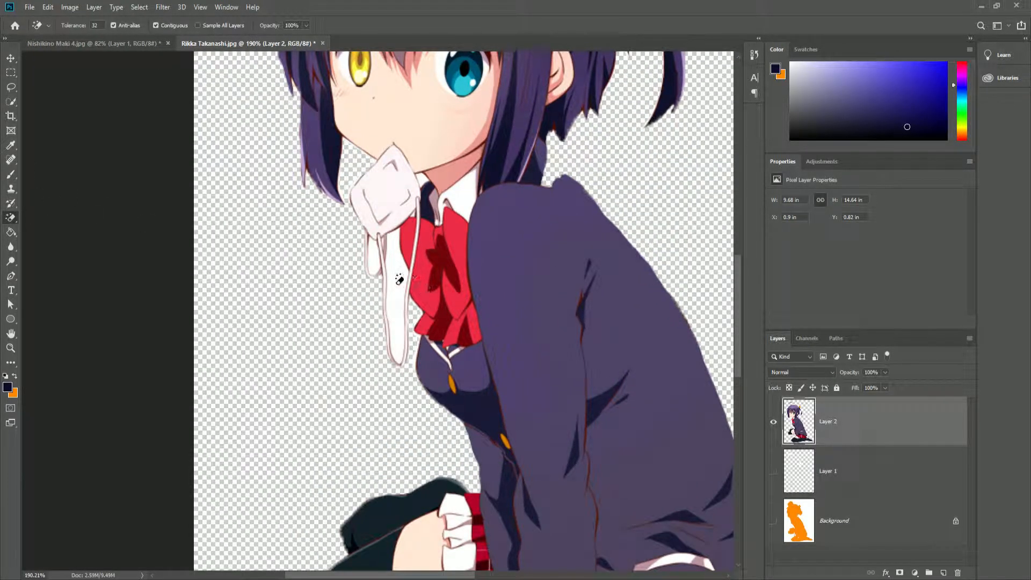
Scroll the view and bring the Nishikino Maki 4.jpg document to the front
{"action": "scroll", "scroll_direction": "down", "scroll_amount": 3}
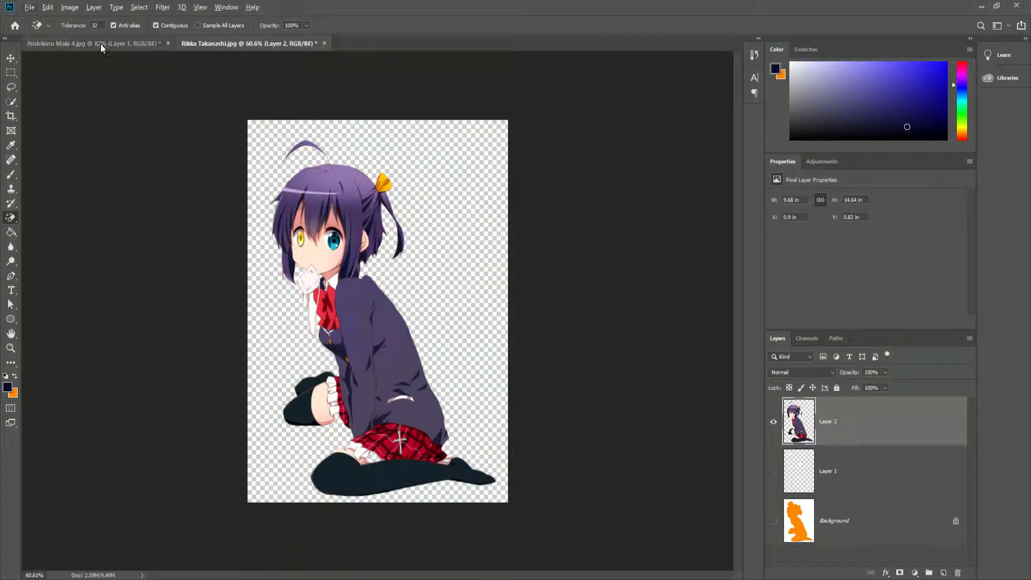
{"action": "left_click", "coordinate": [81, 48]}
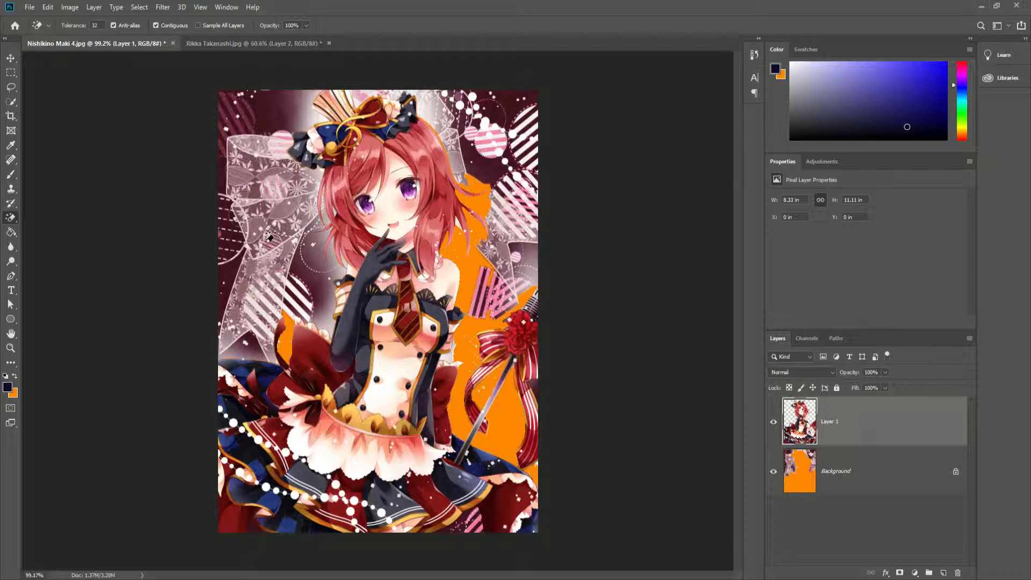
{"action": "mouse_move", "coordinate": [332, 194]}
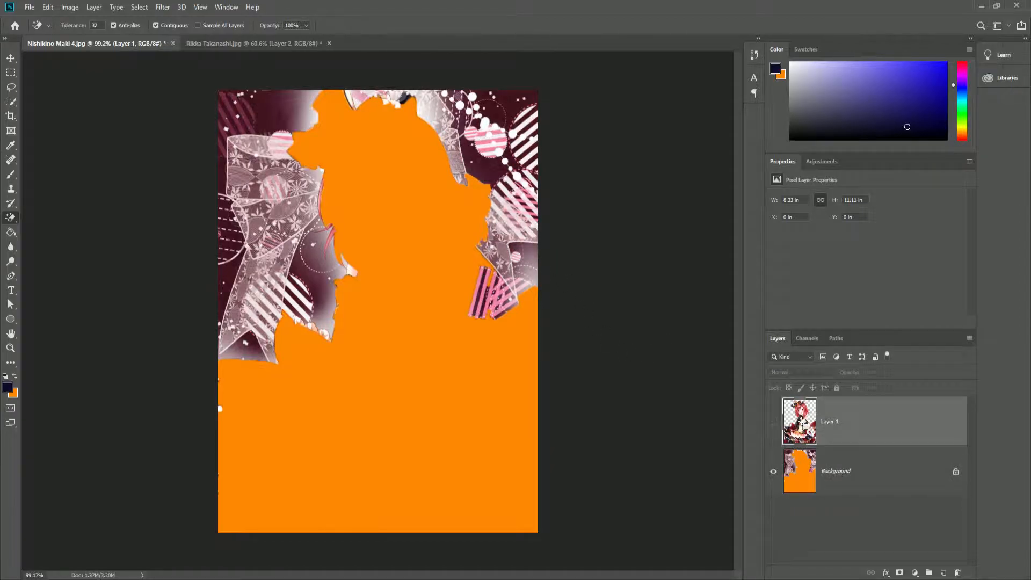
Show Maki's Layer 1 again, then return to the Rikka Takanashi.jpg document
{"action": "left_click", "coordinate": [773, 422]}
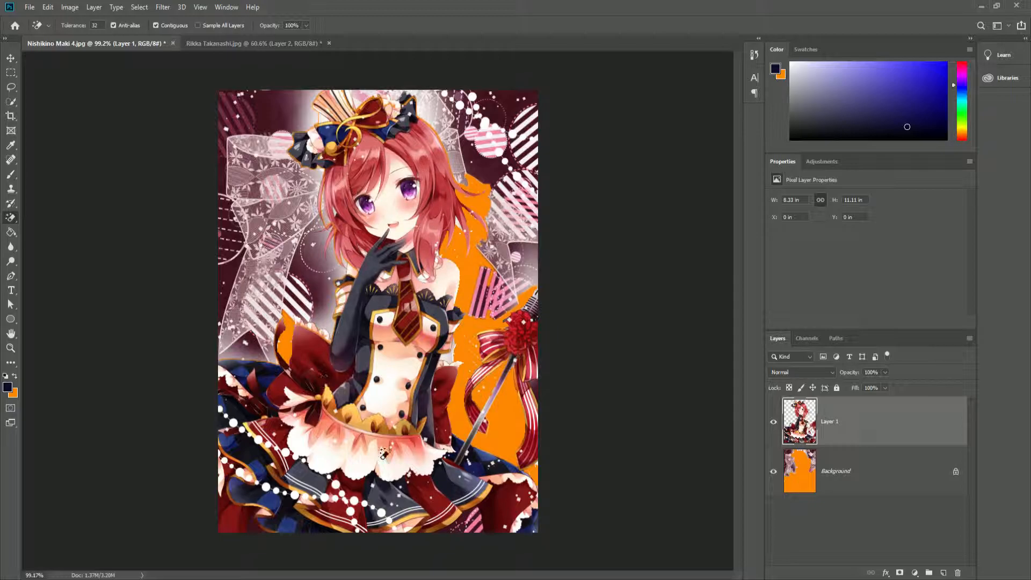
{"action": "mouse_move", "coordinate": [419, 405]}
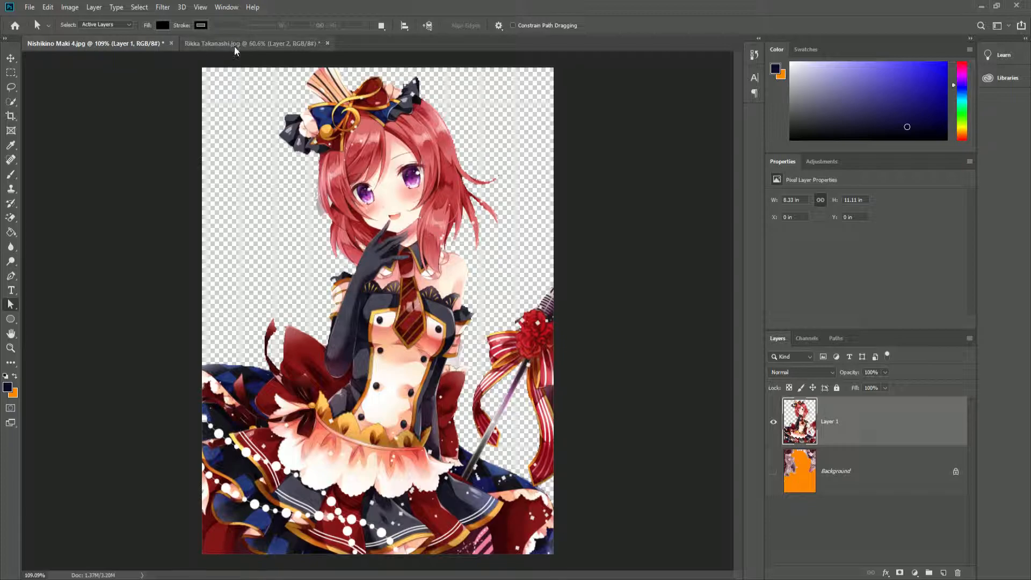
{"action": "left_click", "coordinate": [237, 44]}
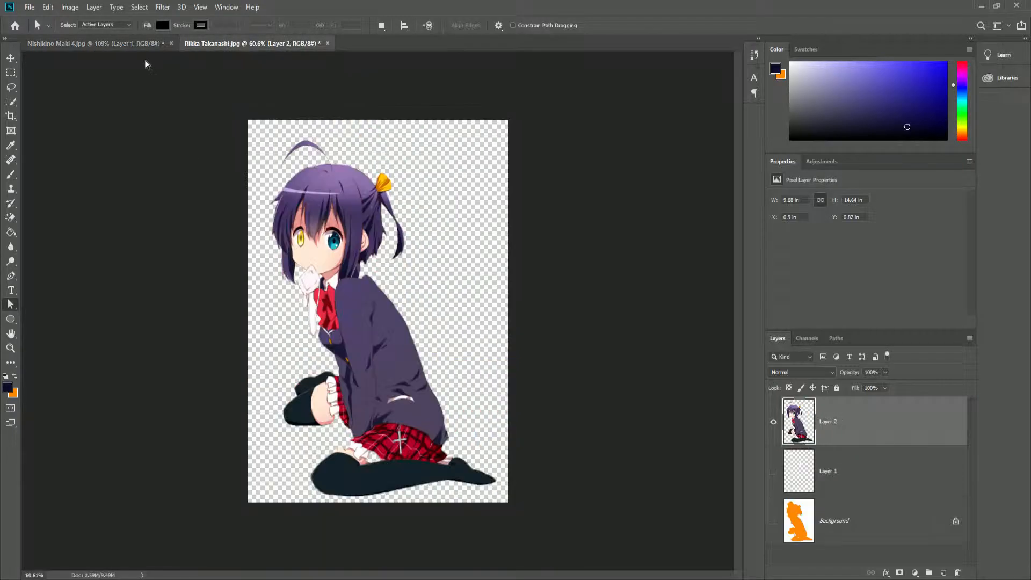